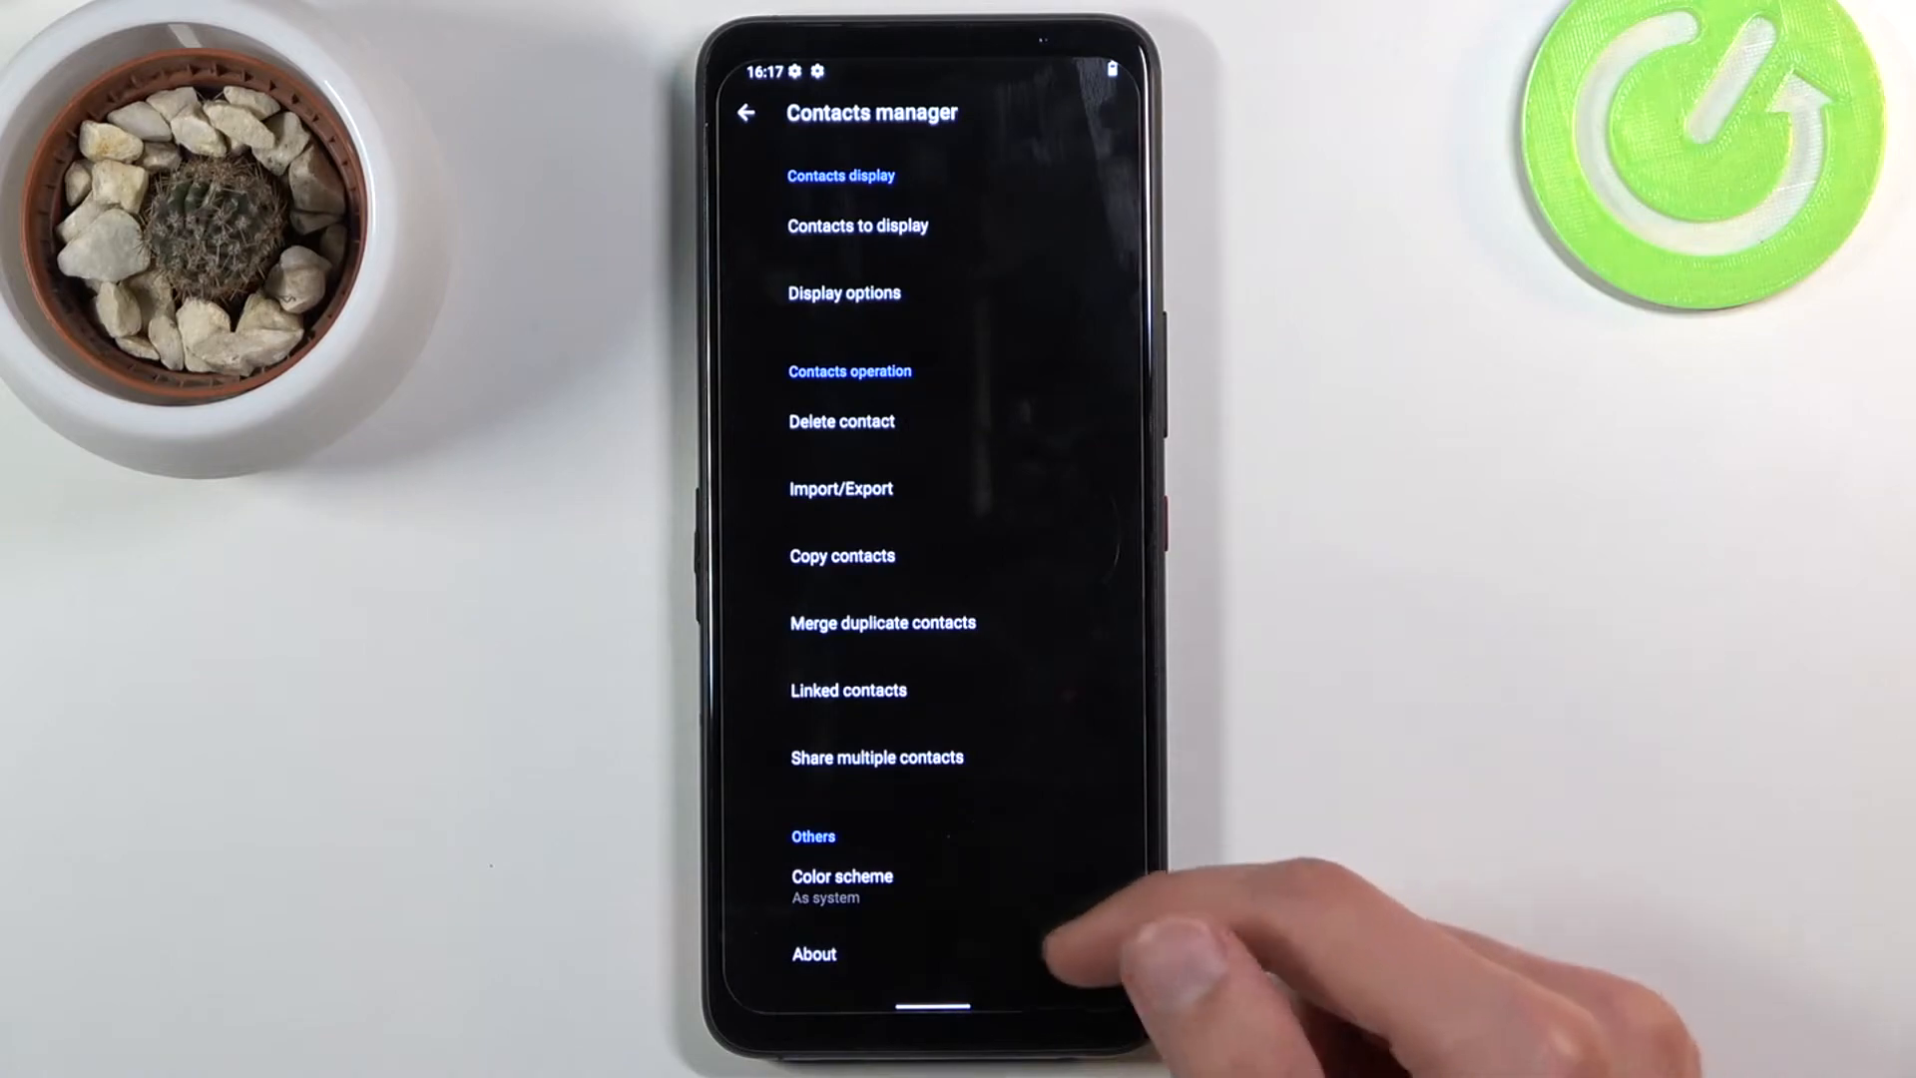
Bring up the Import/Export options from Contacts manager.
left_click(840, 487)
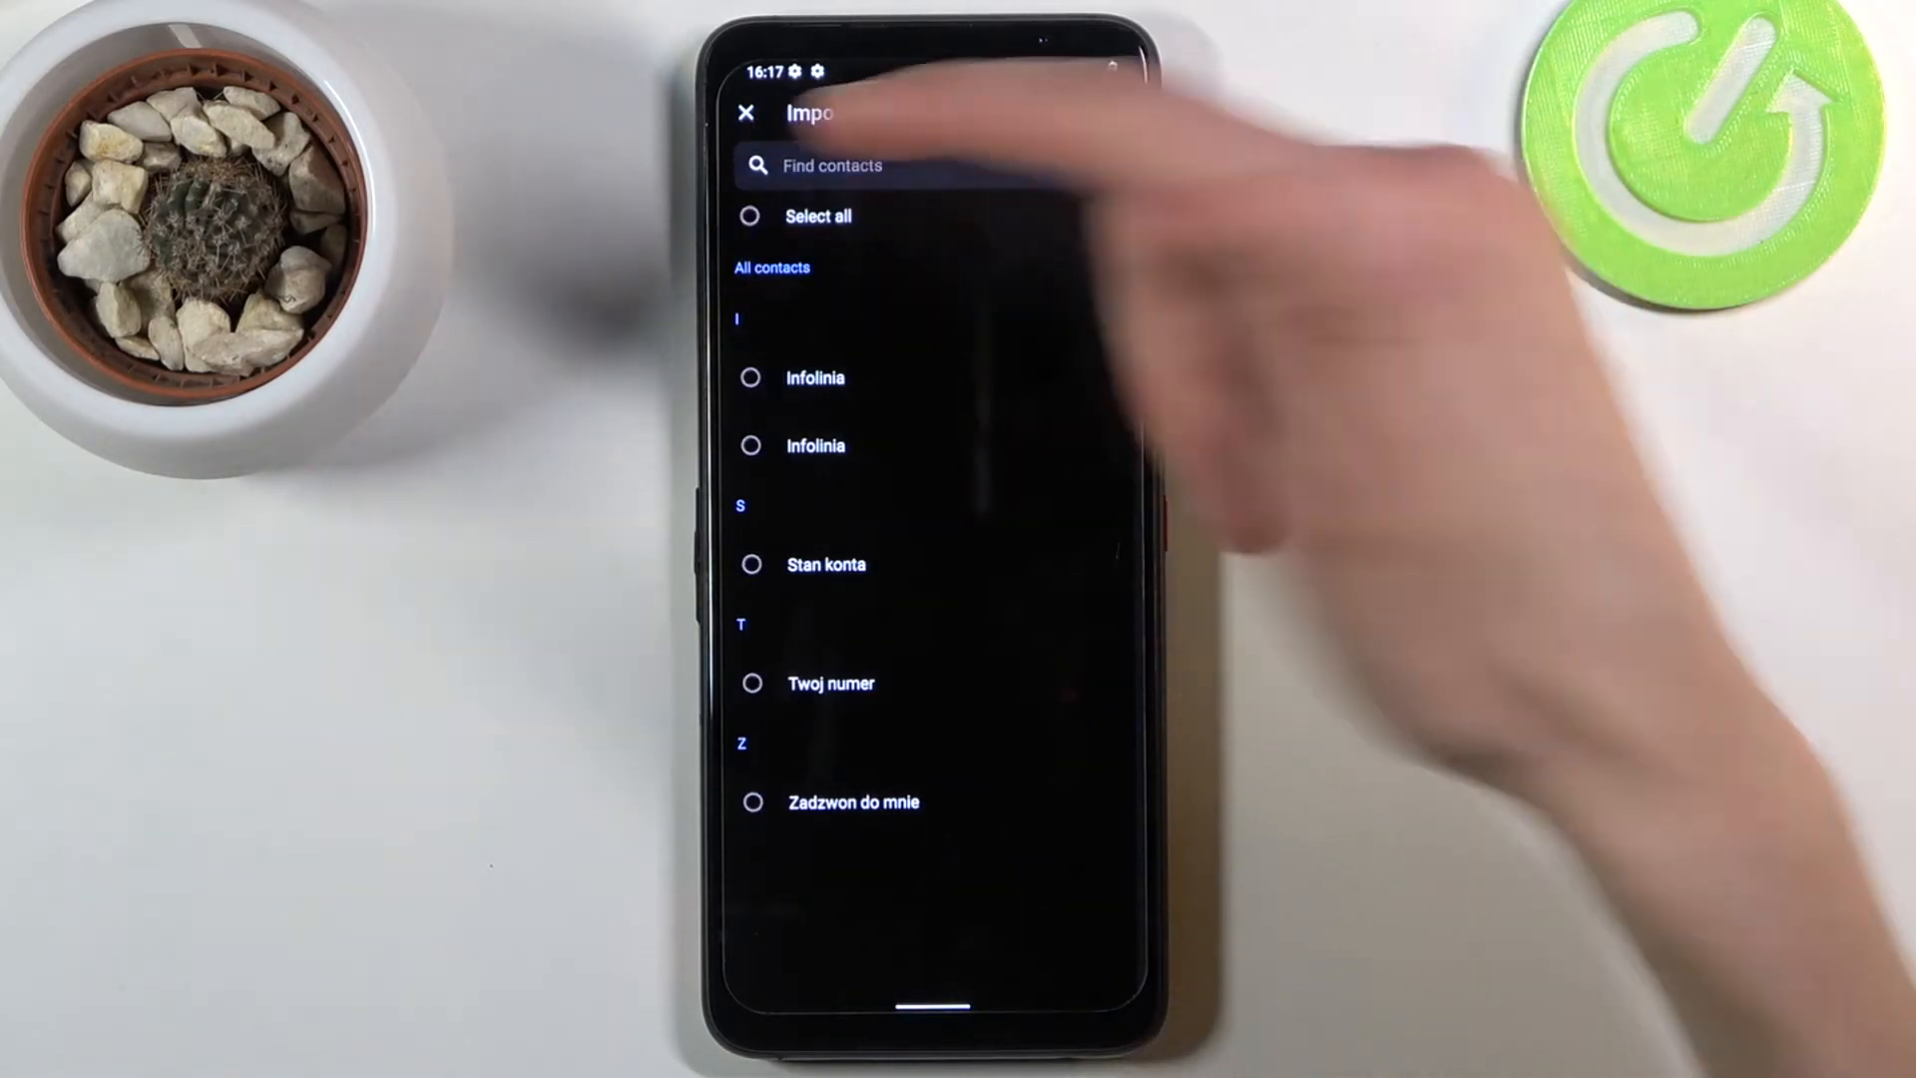
Import Infolinia, Twoj numer and Zadzwon do mnie, leaving the second Infolinia and Stan konta out.
left_click(751, 216)
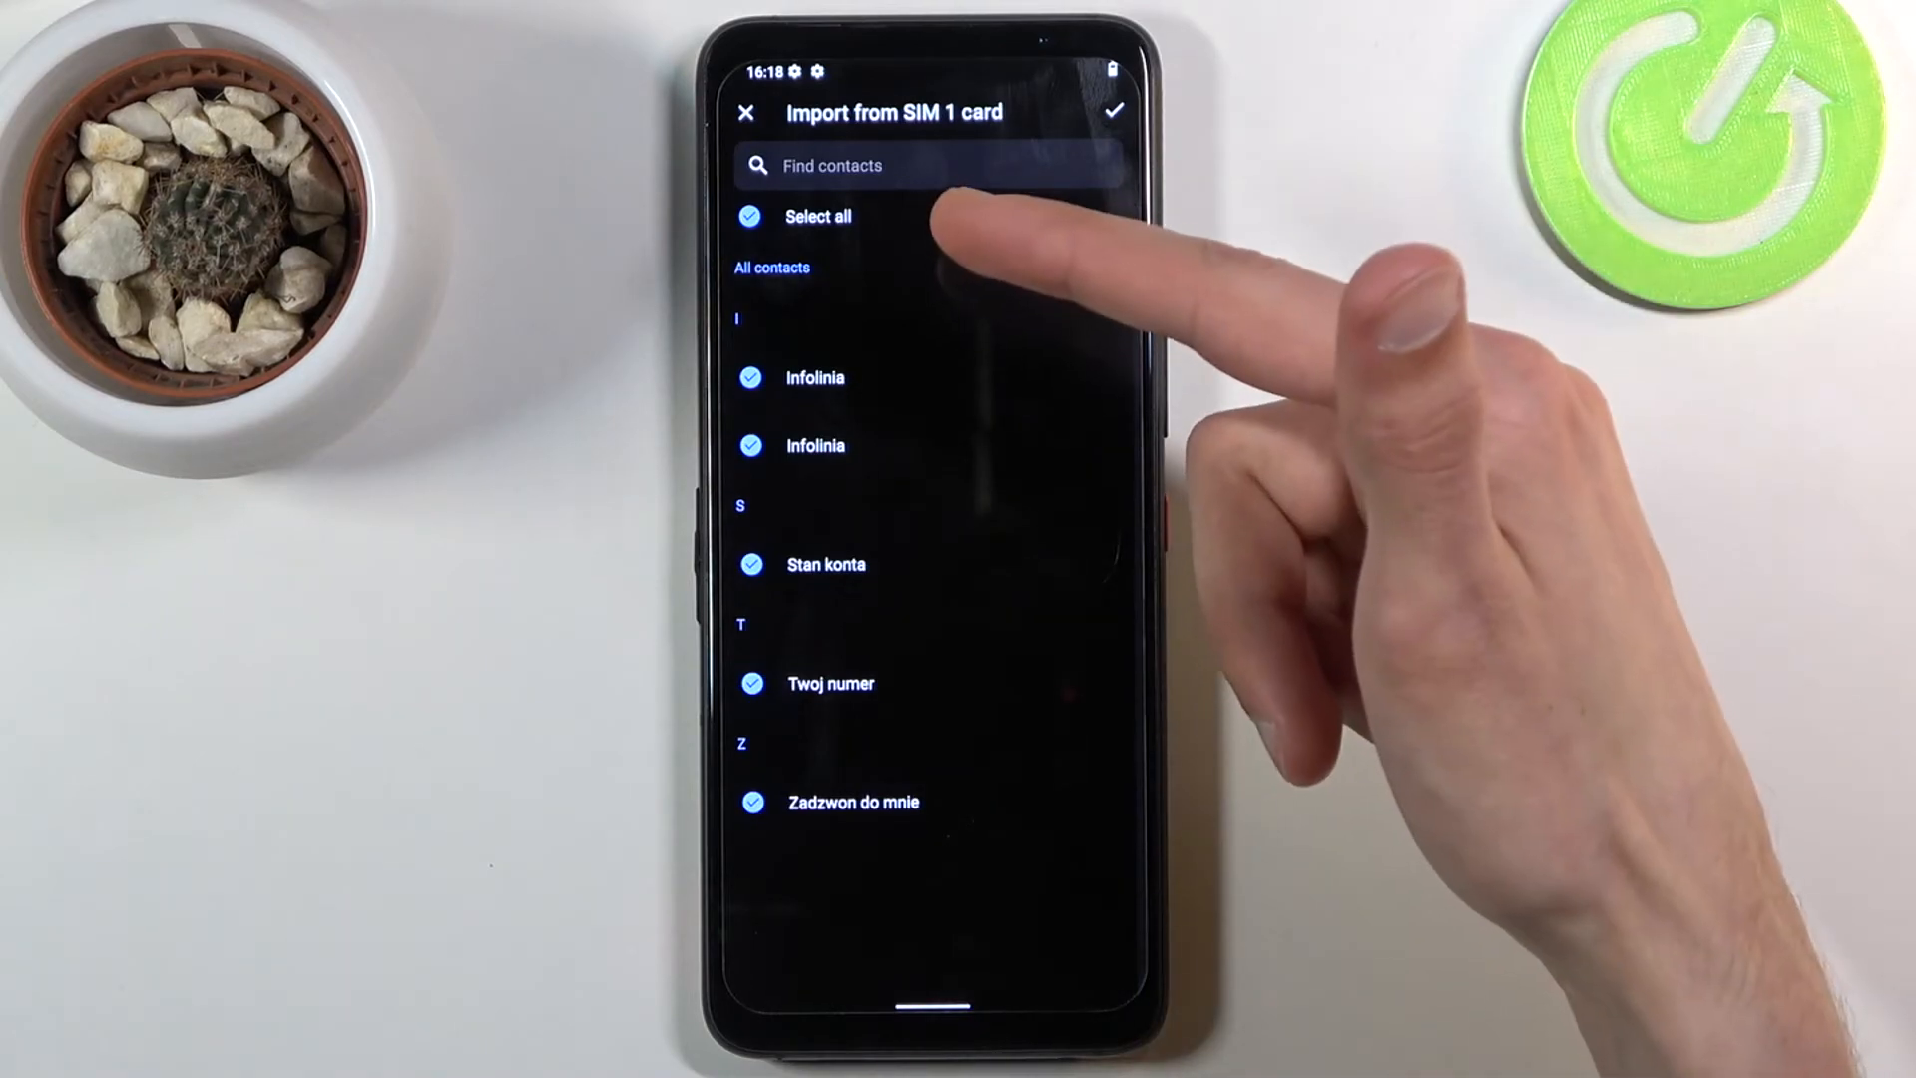
left_click(752, 215)
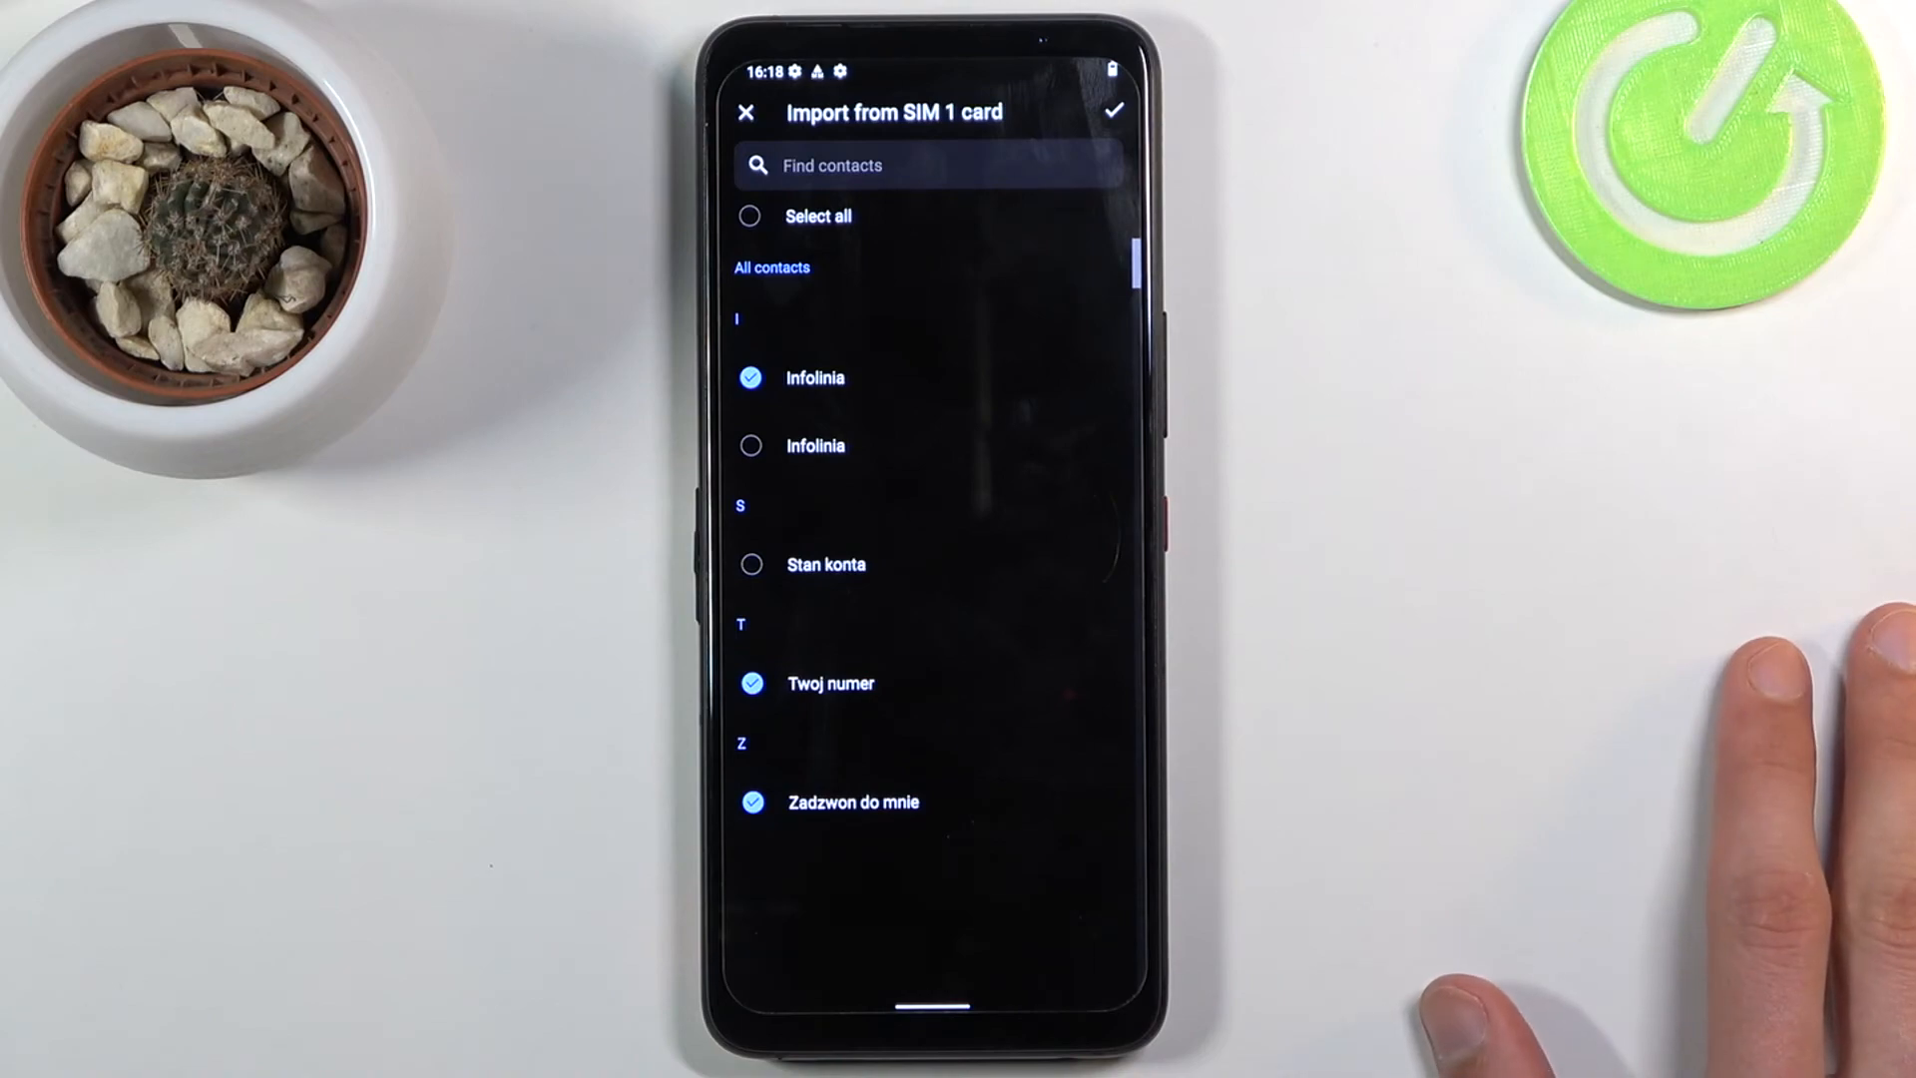
left_click(1112, 112)
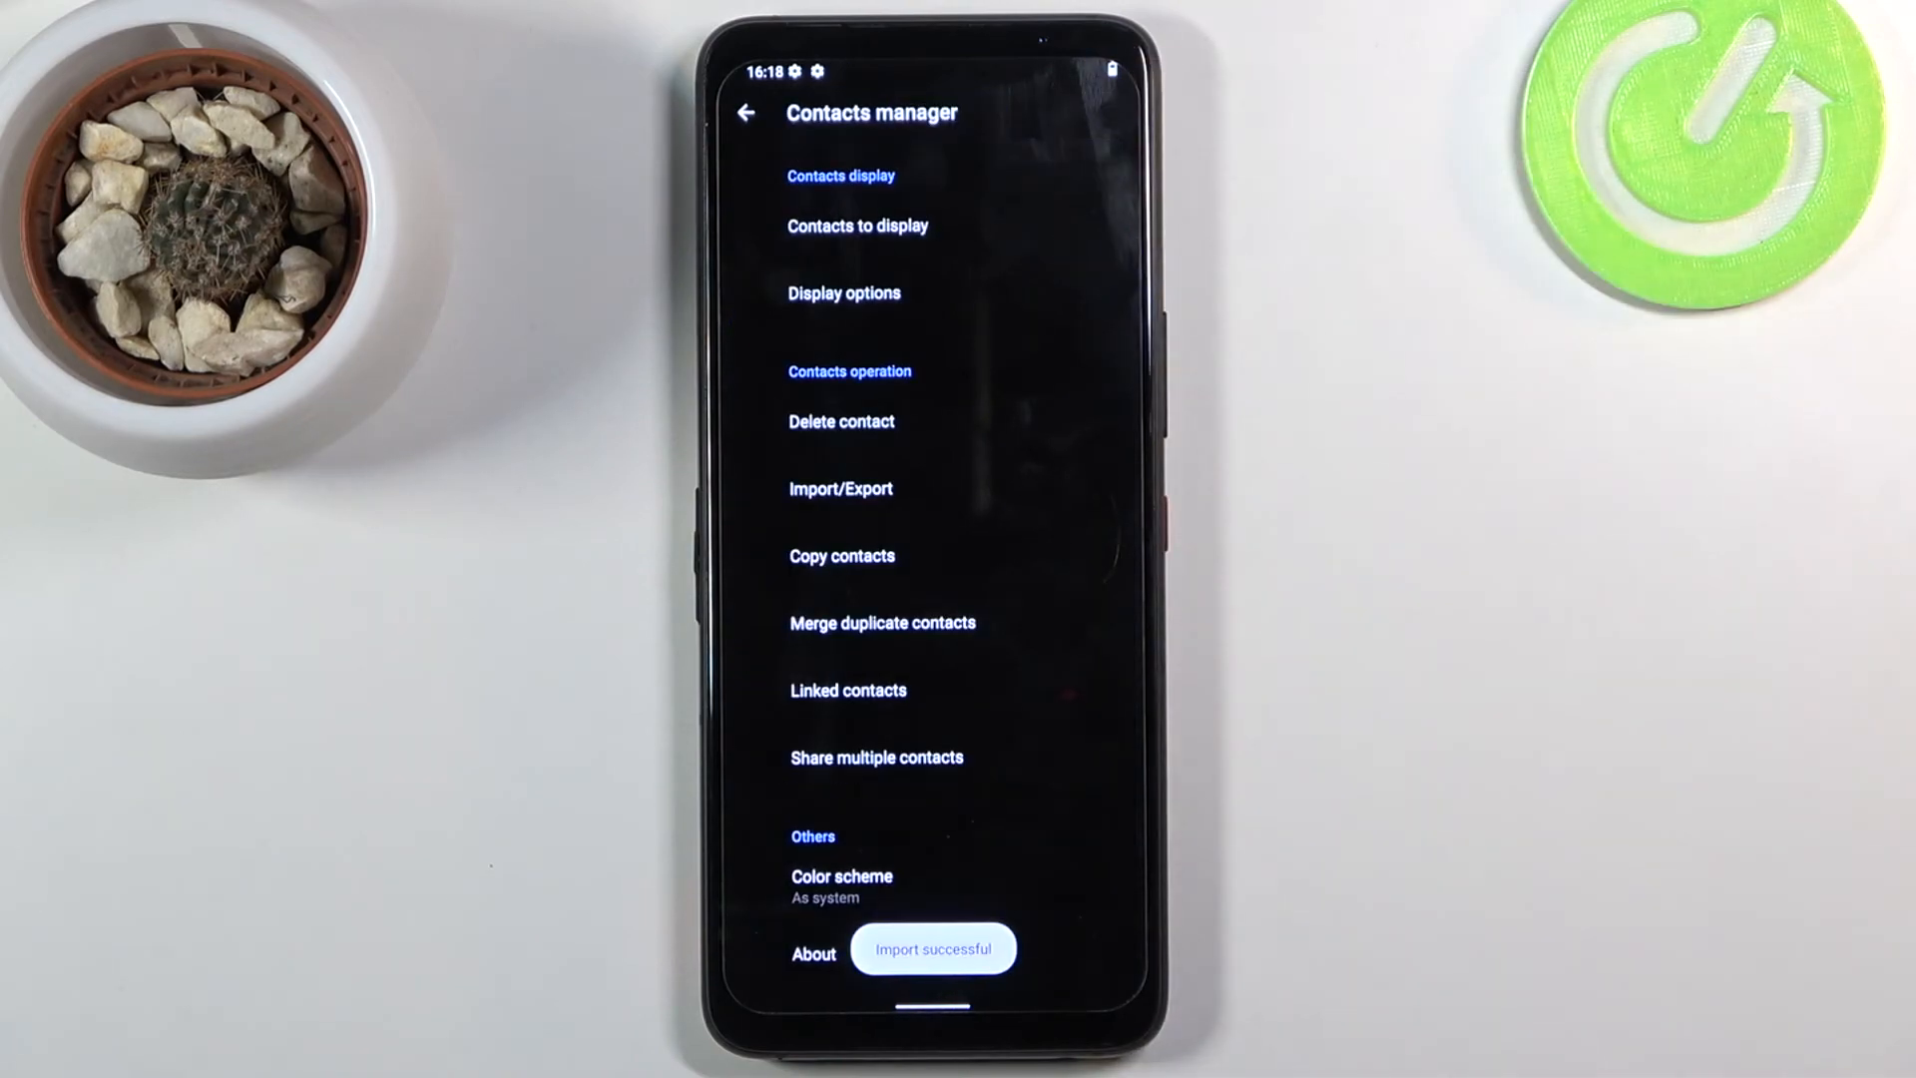